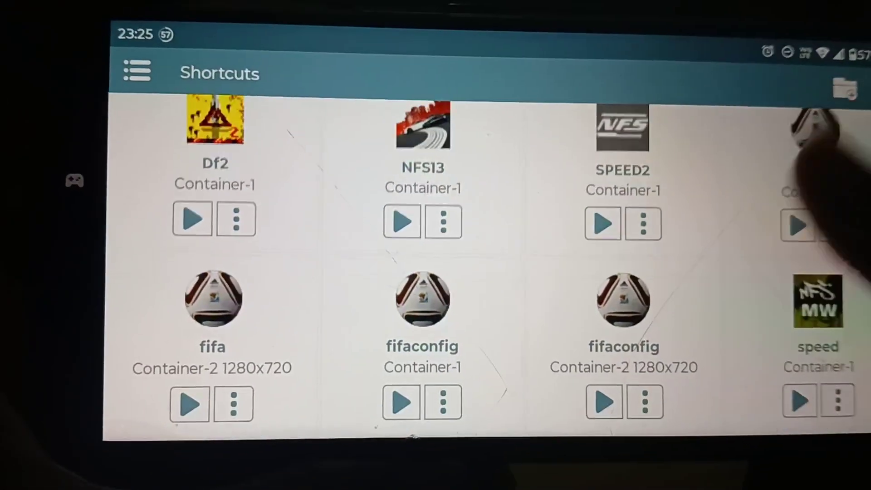
Step: Switch from the shortcuts list to the Containers section to start Container-3
left_click(136, 71)
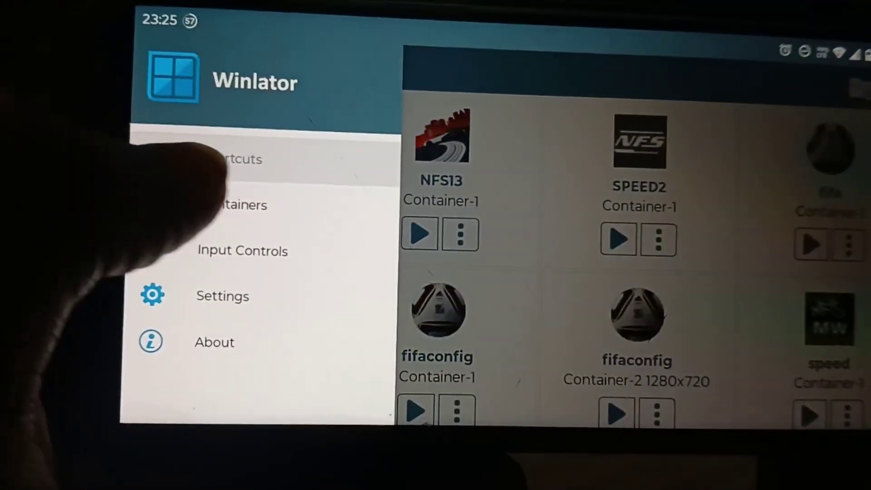
left_click(242, 206)
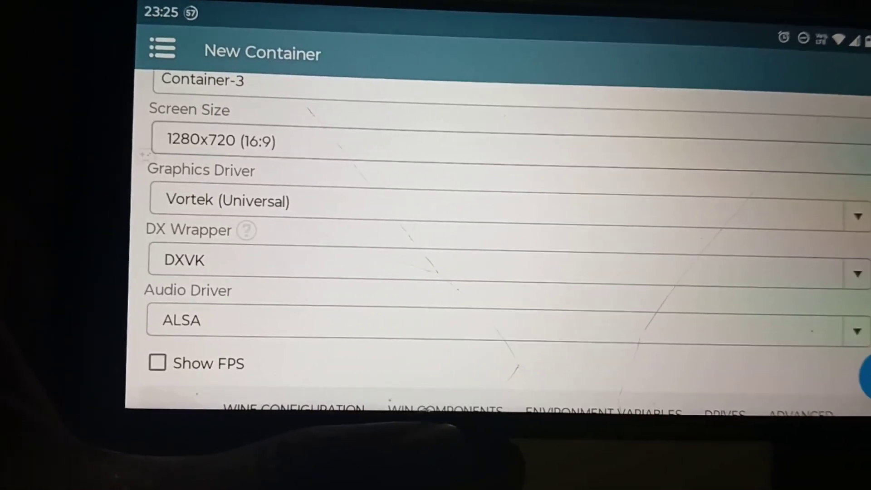
Step: Set Container-3's screen size to 800x600 (4:3) and choose a Vulkan version for the Vortek driver
left_click(222, 140)
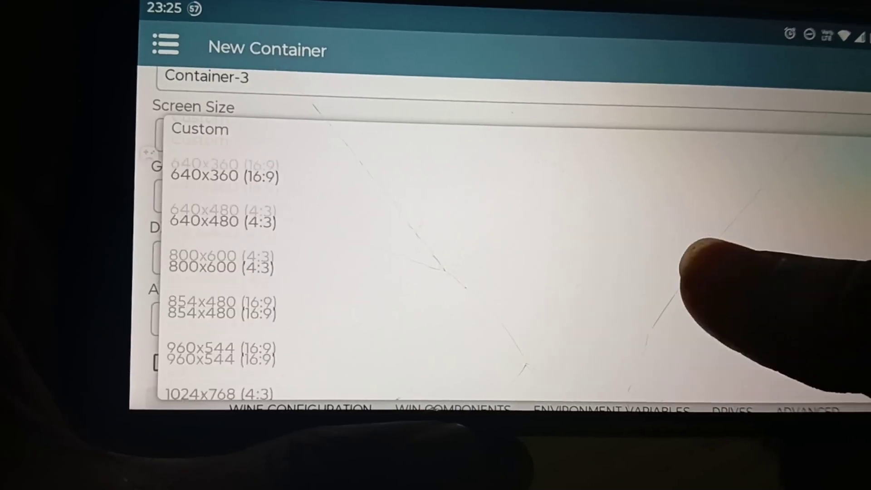
left_click(219, 269)
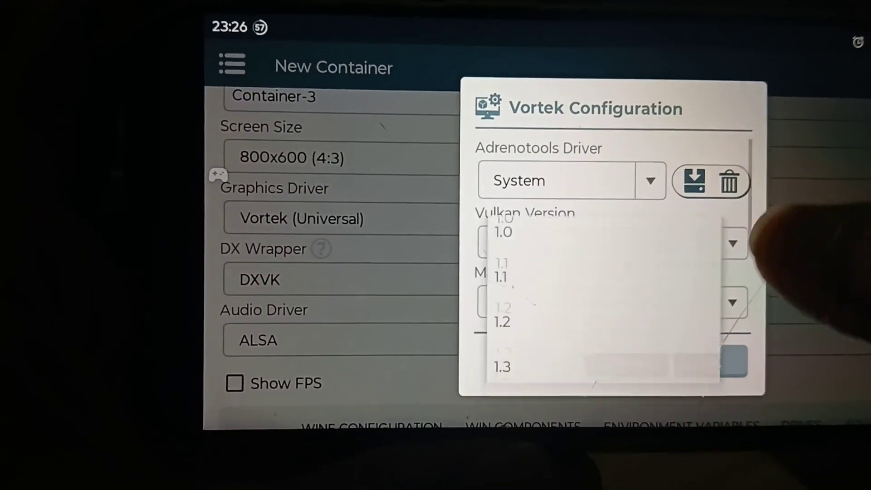
left_click(500, 277)
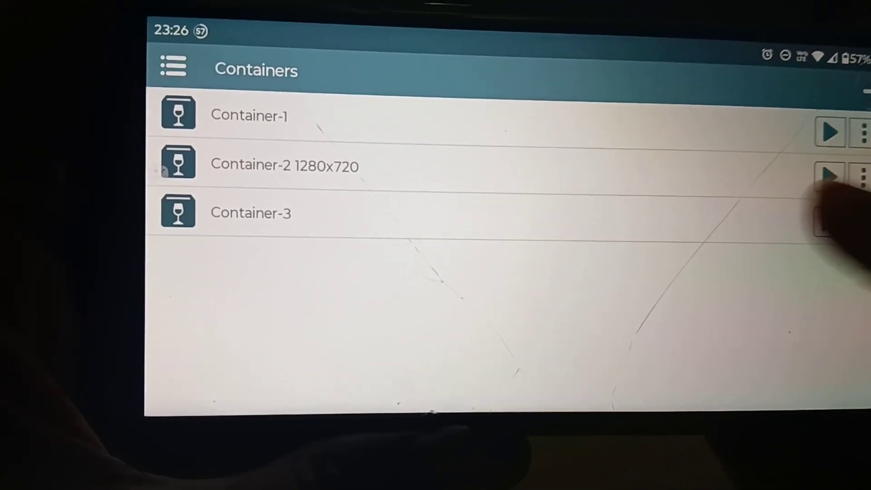
left_click(829, 177)
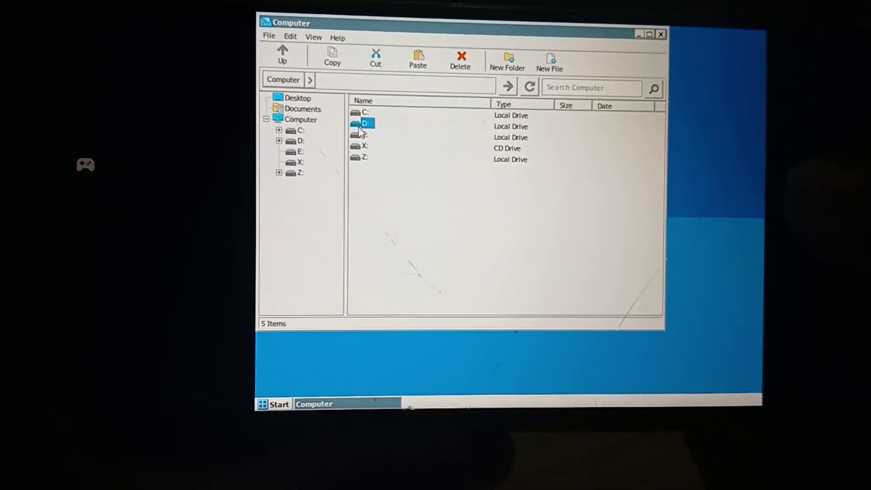
Step: Locate speed.exe in D:\Need for Speed Most Wanted and bring up its shortcut actions
double_click(367, 123)
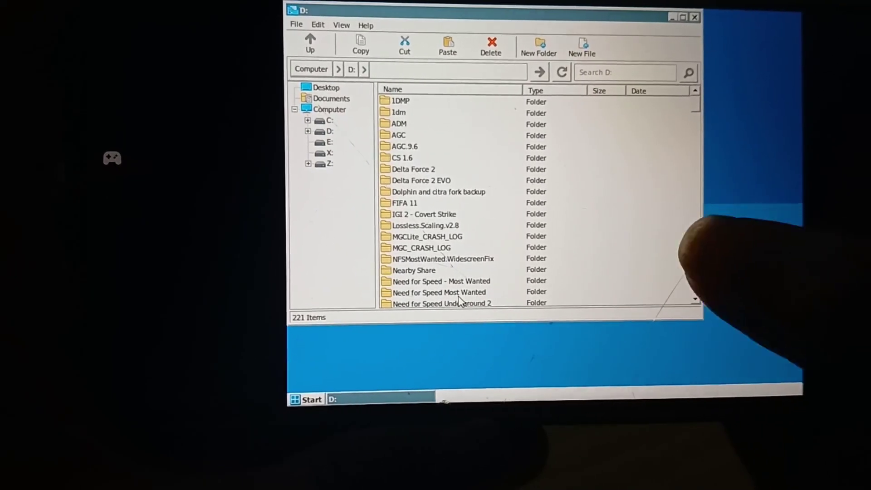
double_click(440, 293)
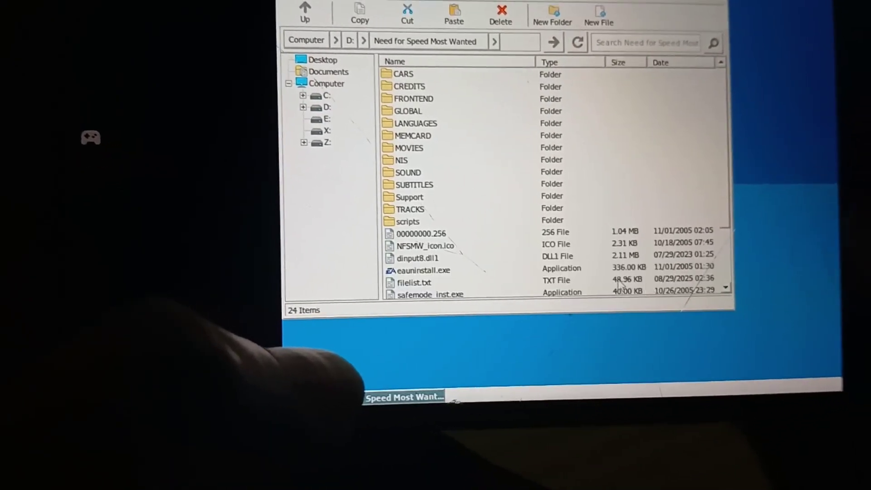
scroll("down", 3)
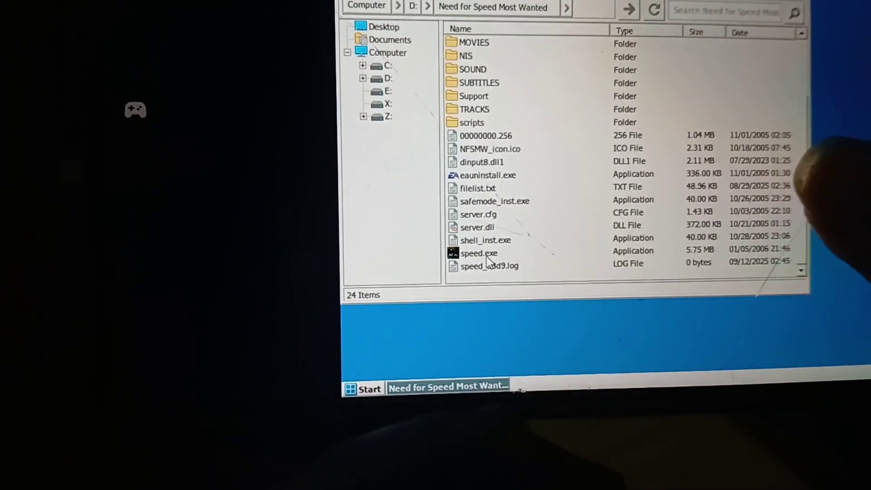
right_click(479, 254)
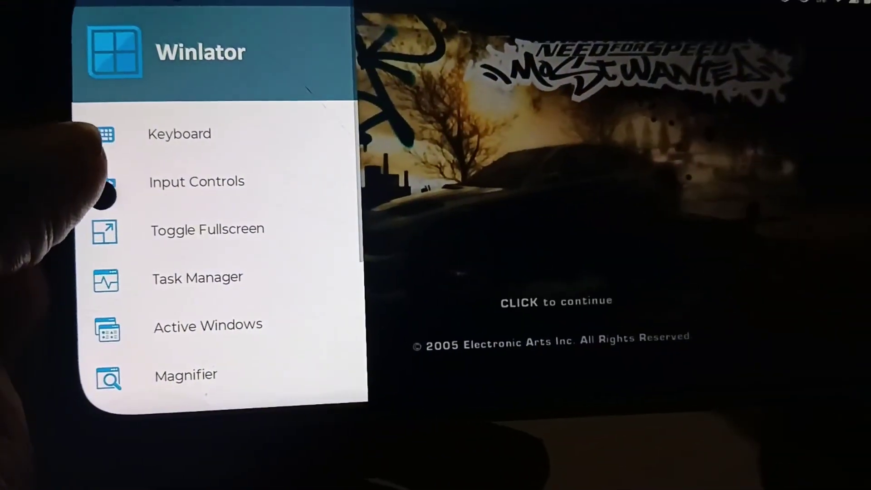
Step: Enable the custom on-screen control profile over the running game via Input Controls
left_click(197, 182)
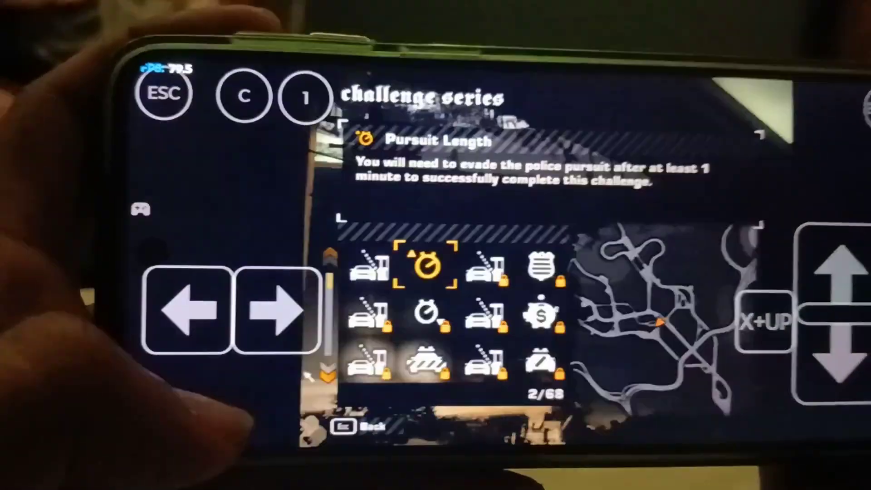
Step: Start the Pursuit Length challenge from the Challenge Series menu
left_click(426, 270)
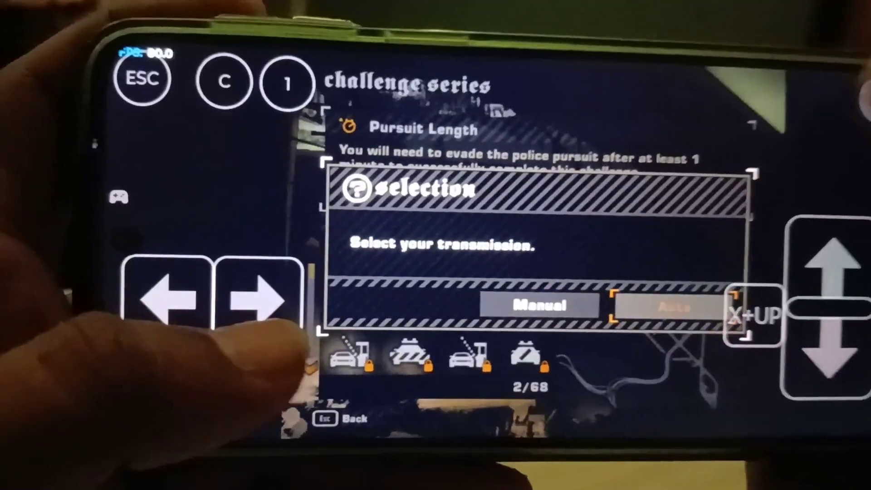